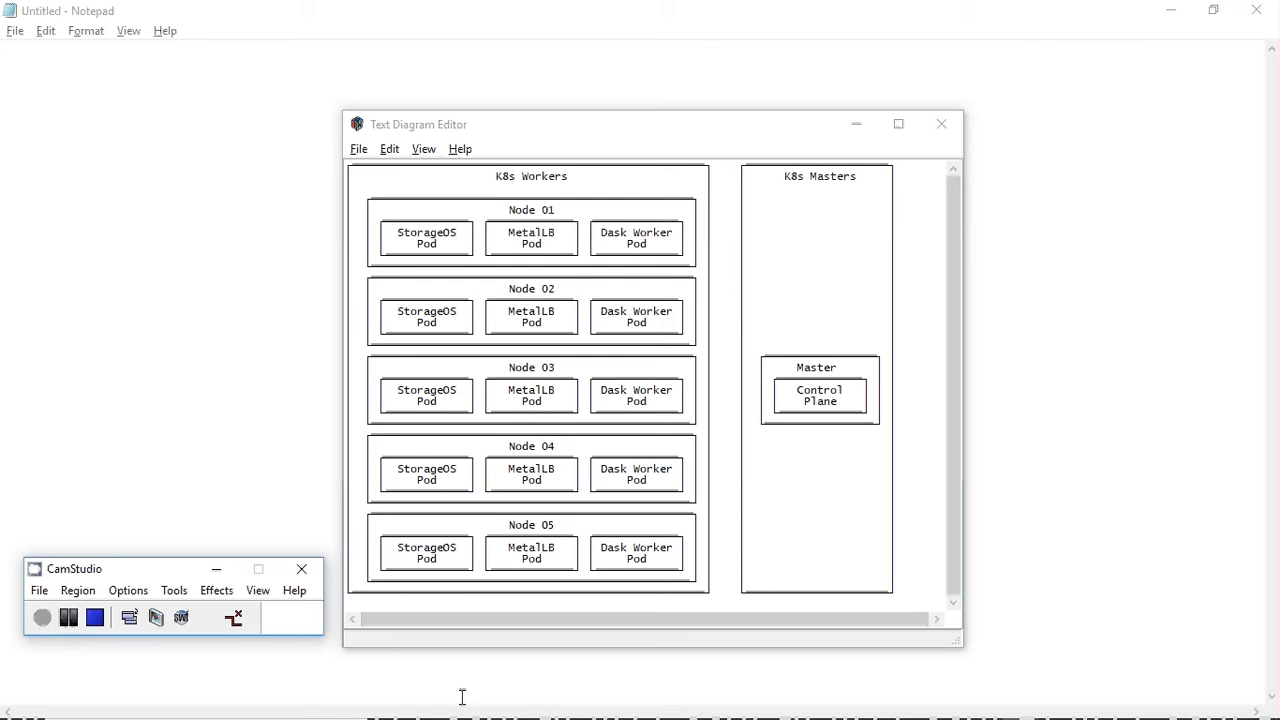
mouse_move(1078, 495)
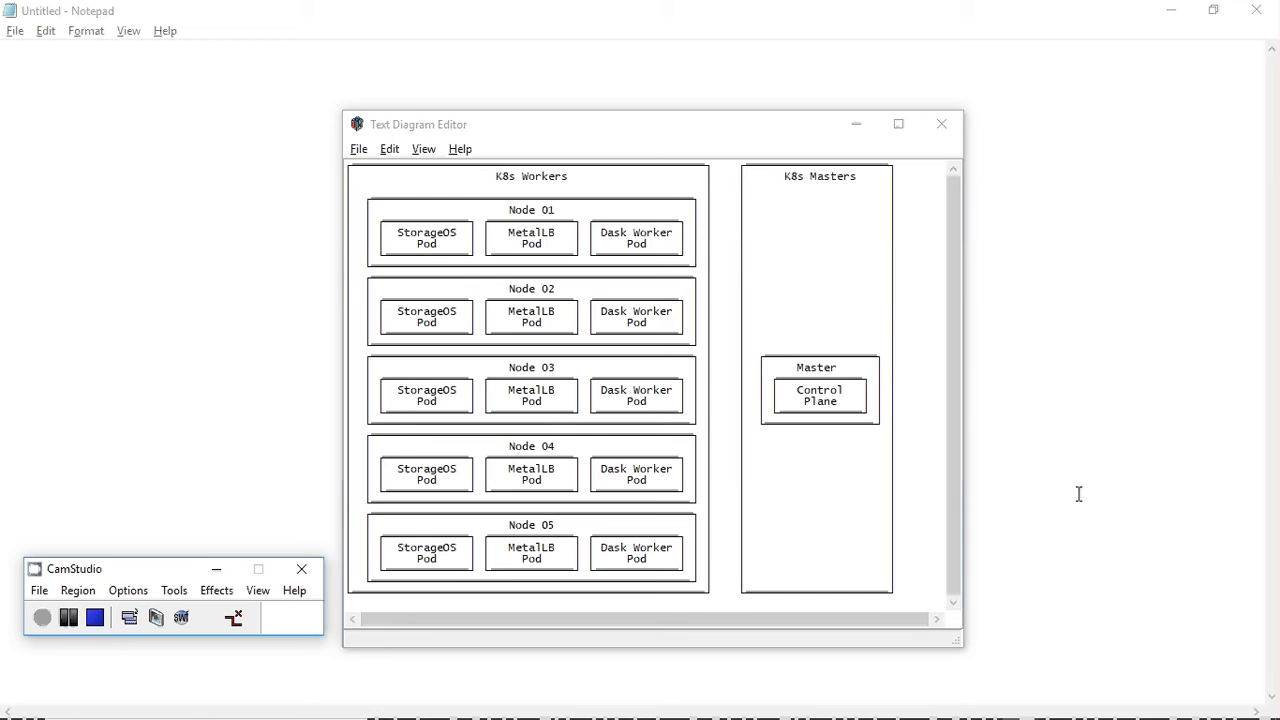
mouse_move(1064, 472)
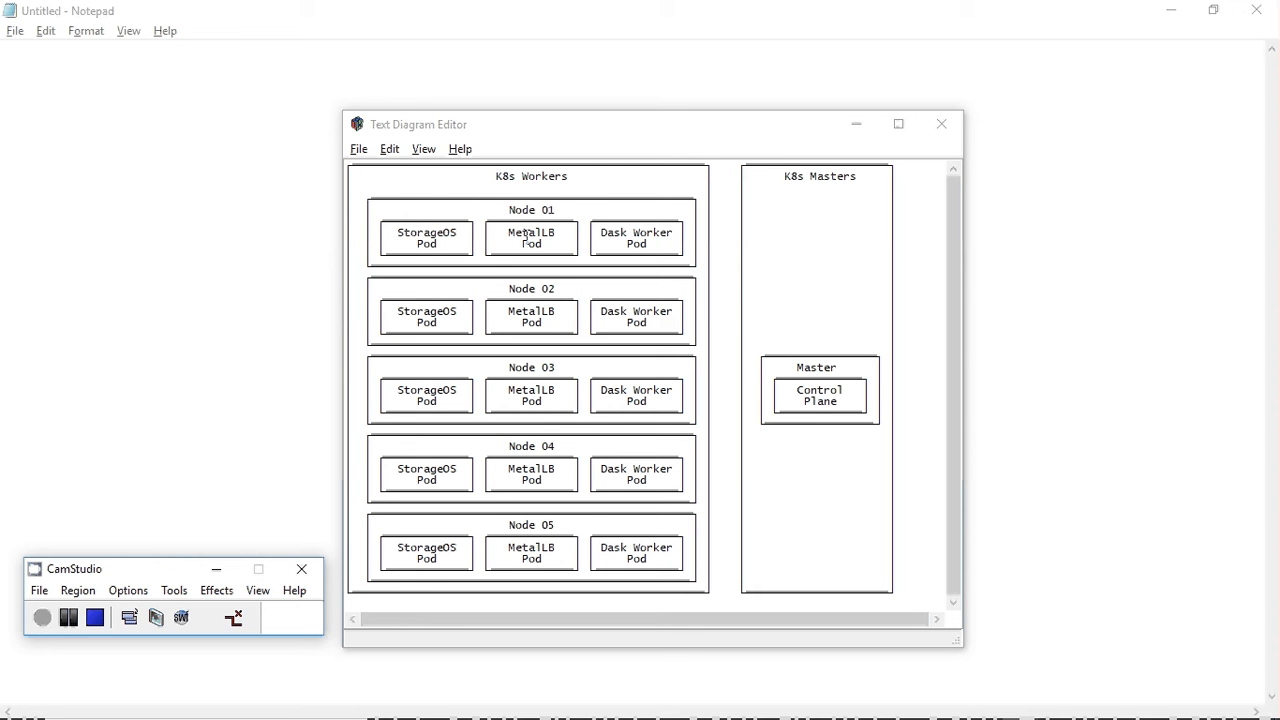
mouse_move(759, 454)
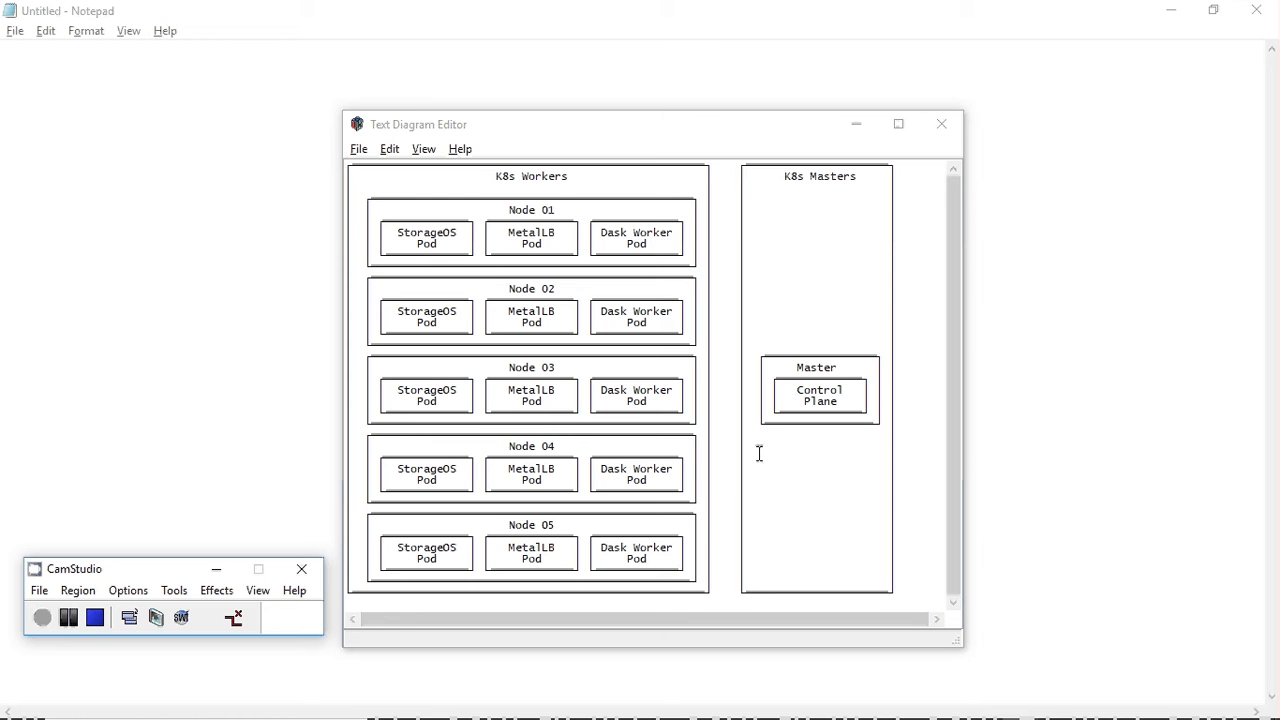
mouse_move(800, 360)
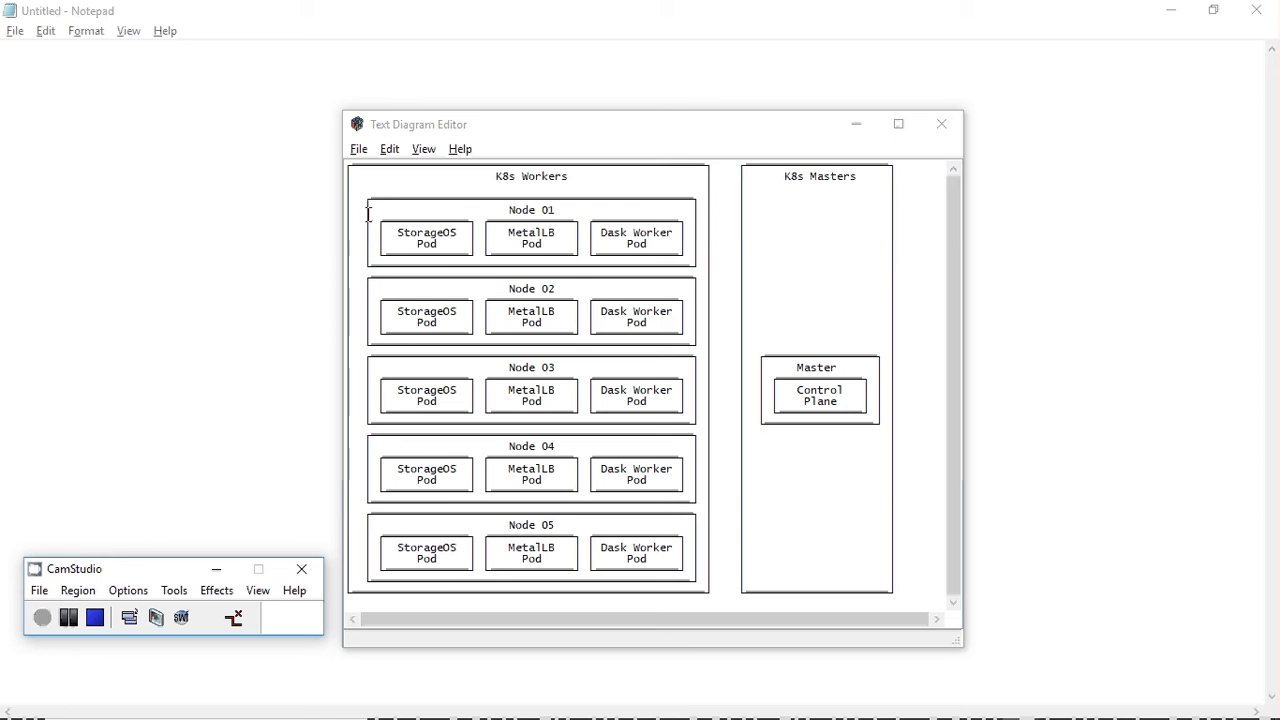
mouse_move(559, 207)
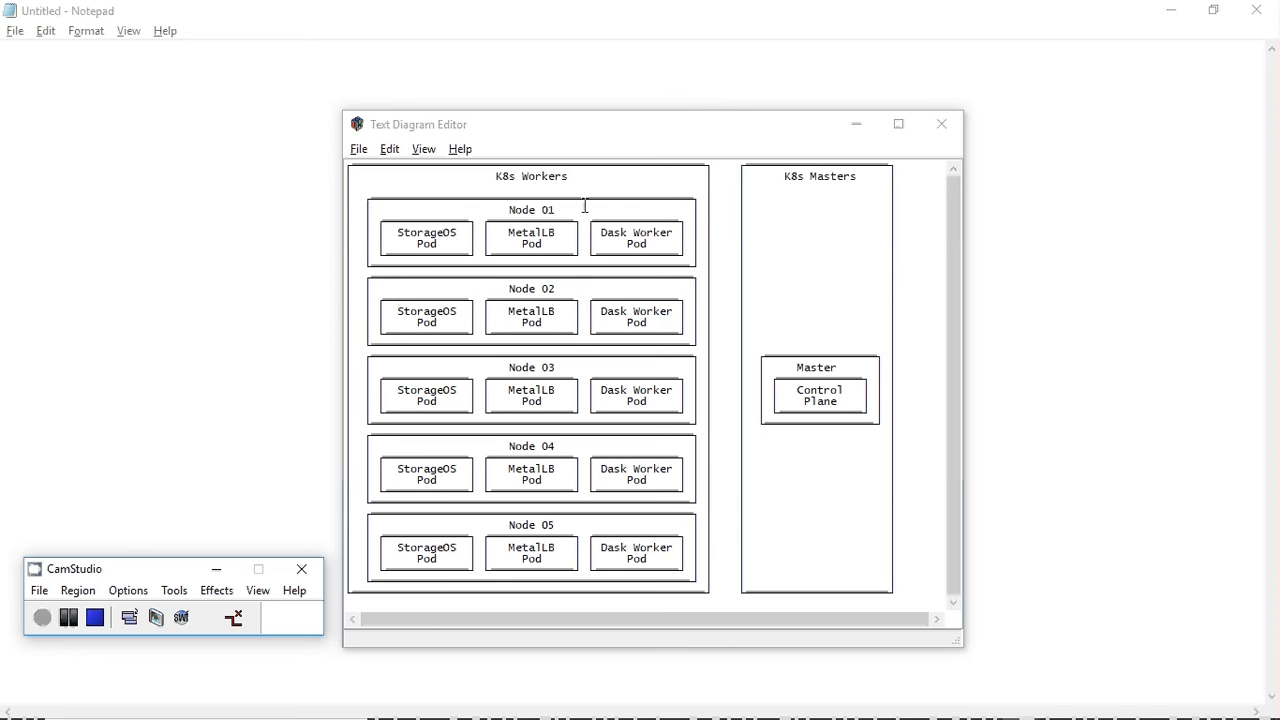
mouse_move(357, 238)
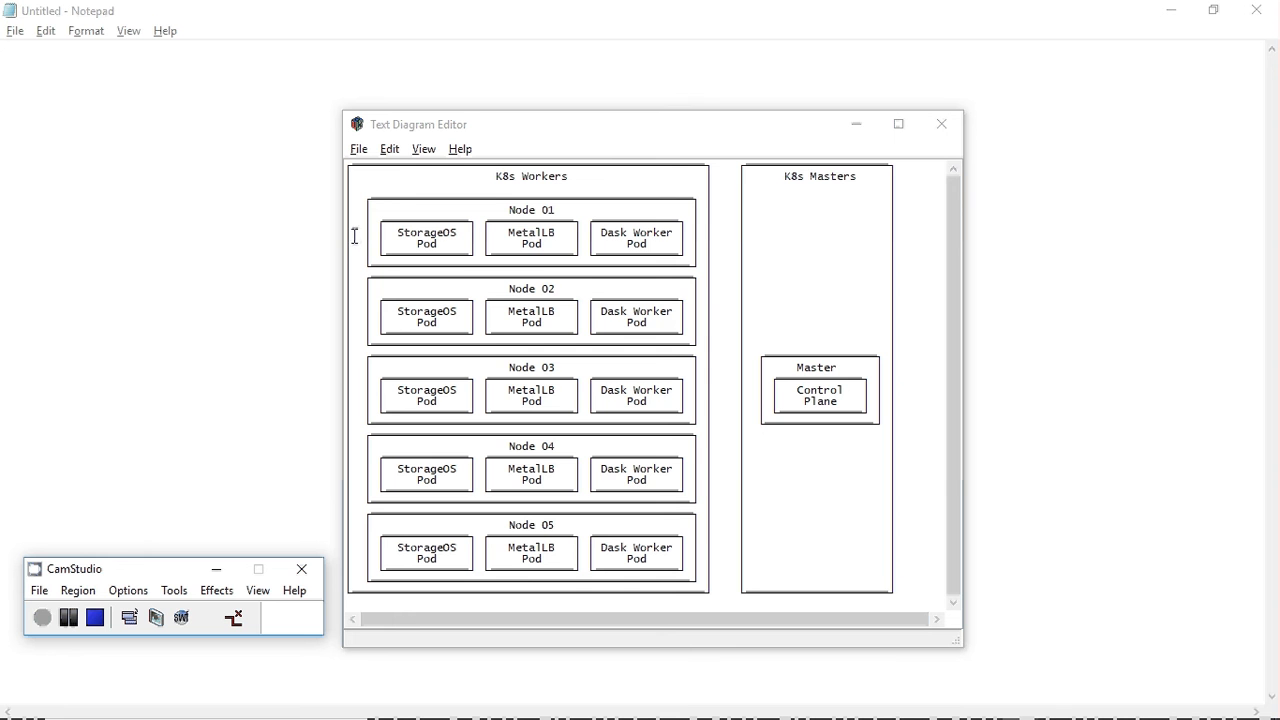
mouse_move(703, 240)
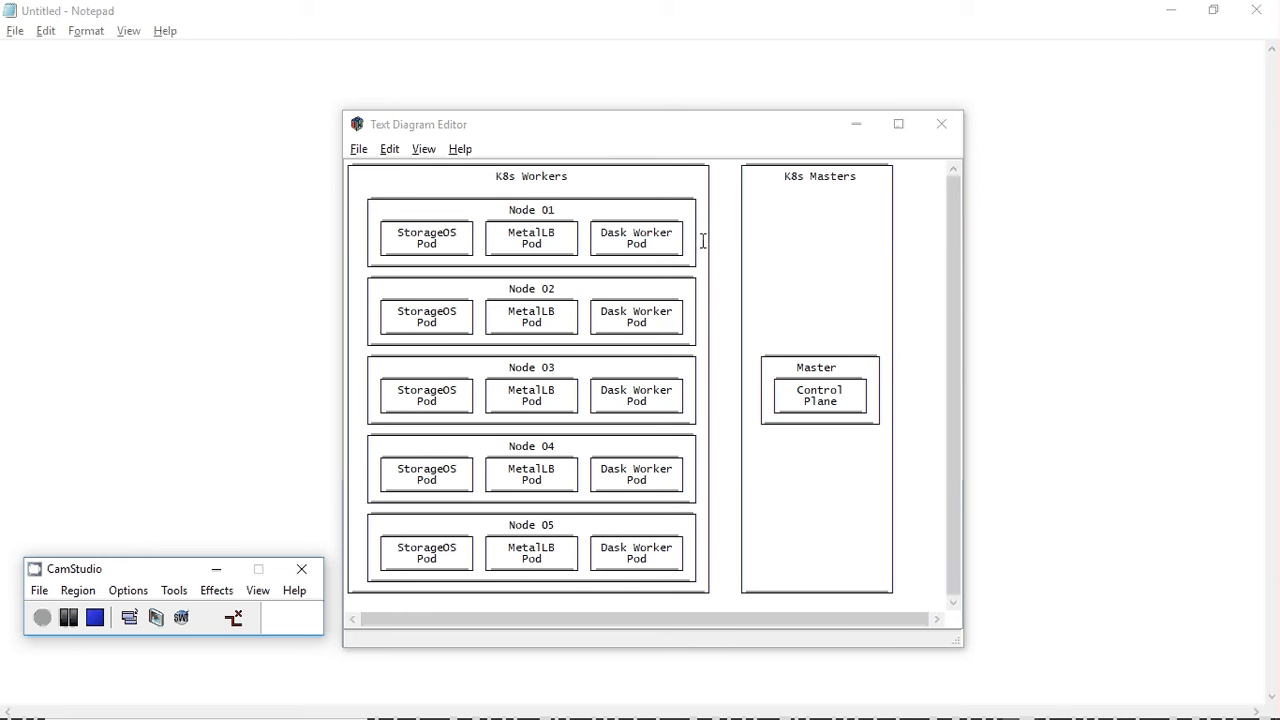
mouse_move(869, 411)
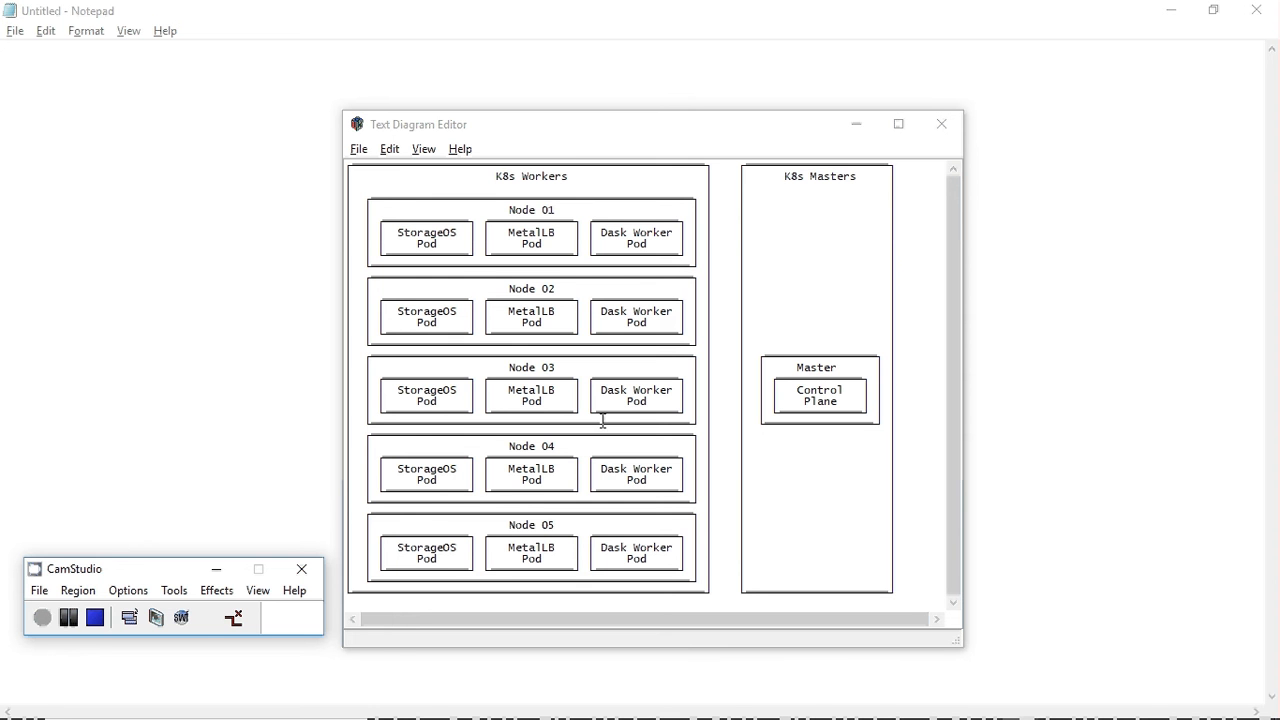
mouse_move(586, 284)
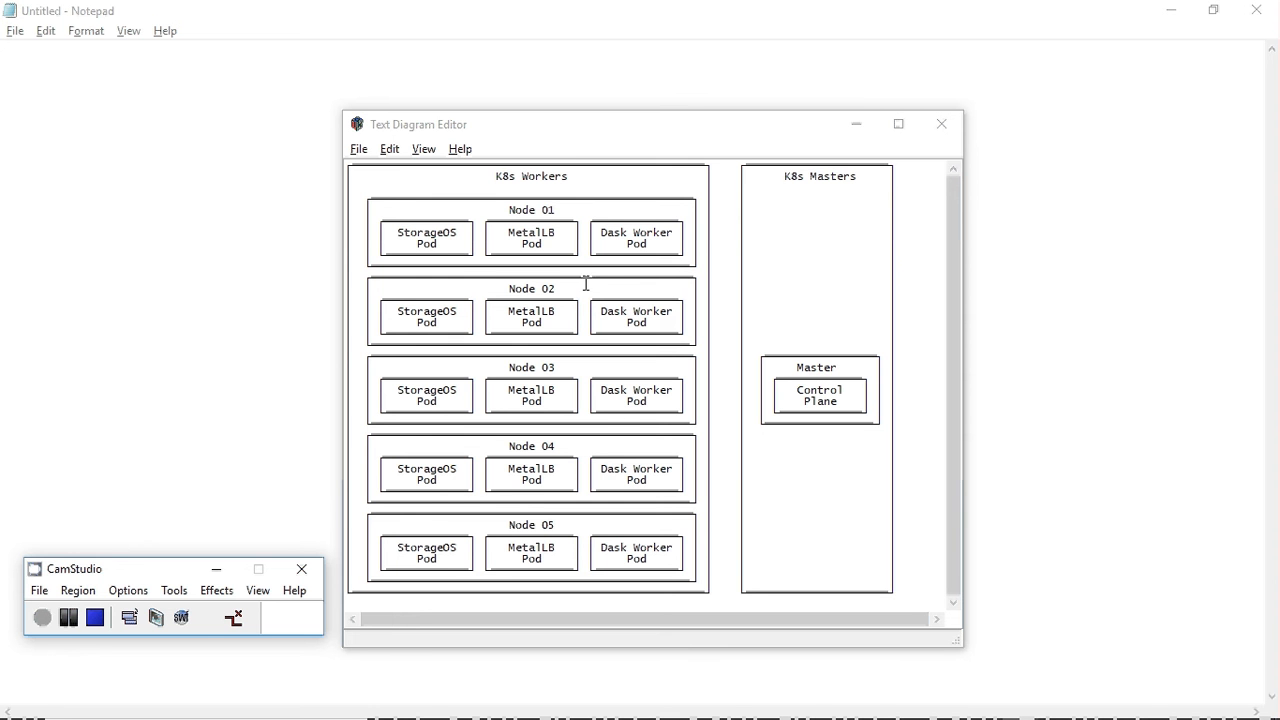
mouse_move(594, 329)
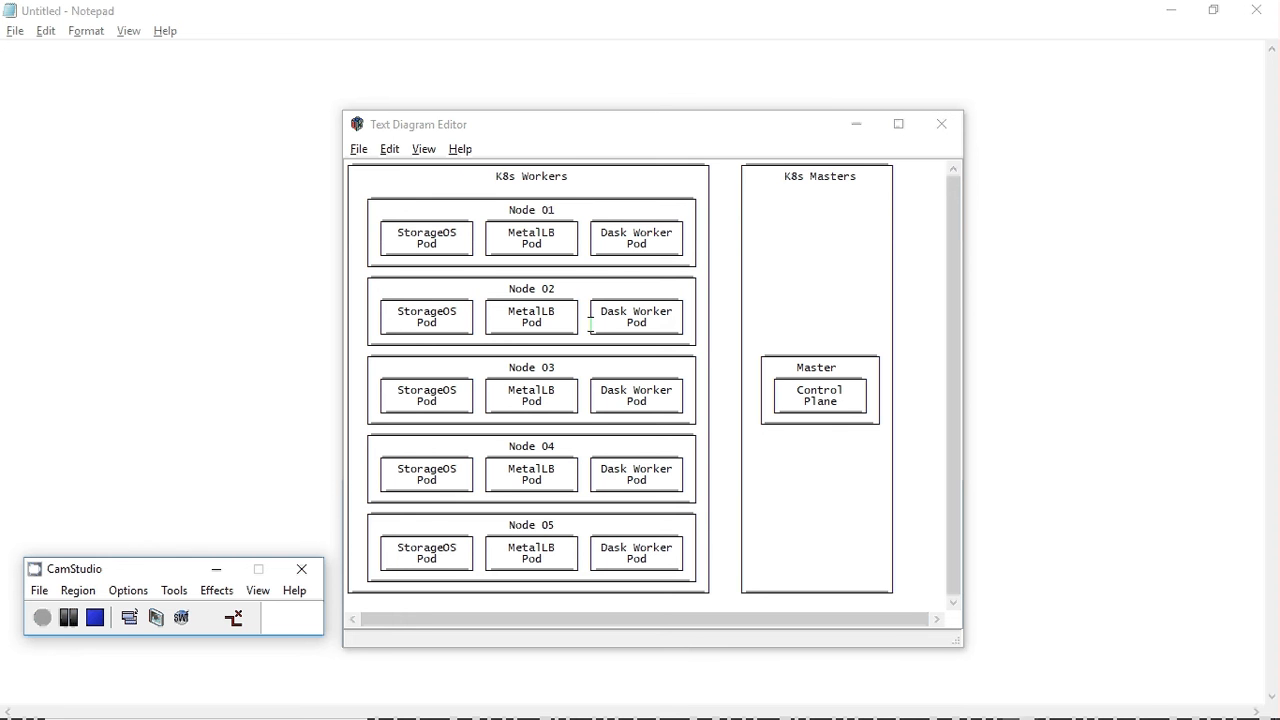
mouse_move(762, 432)
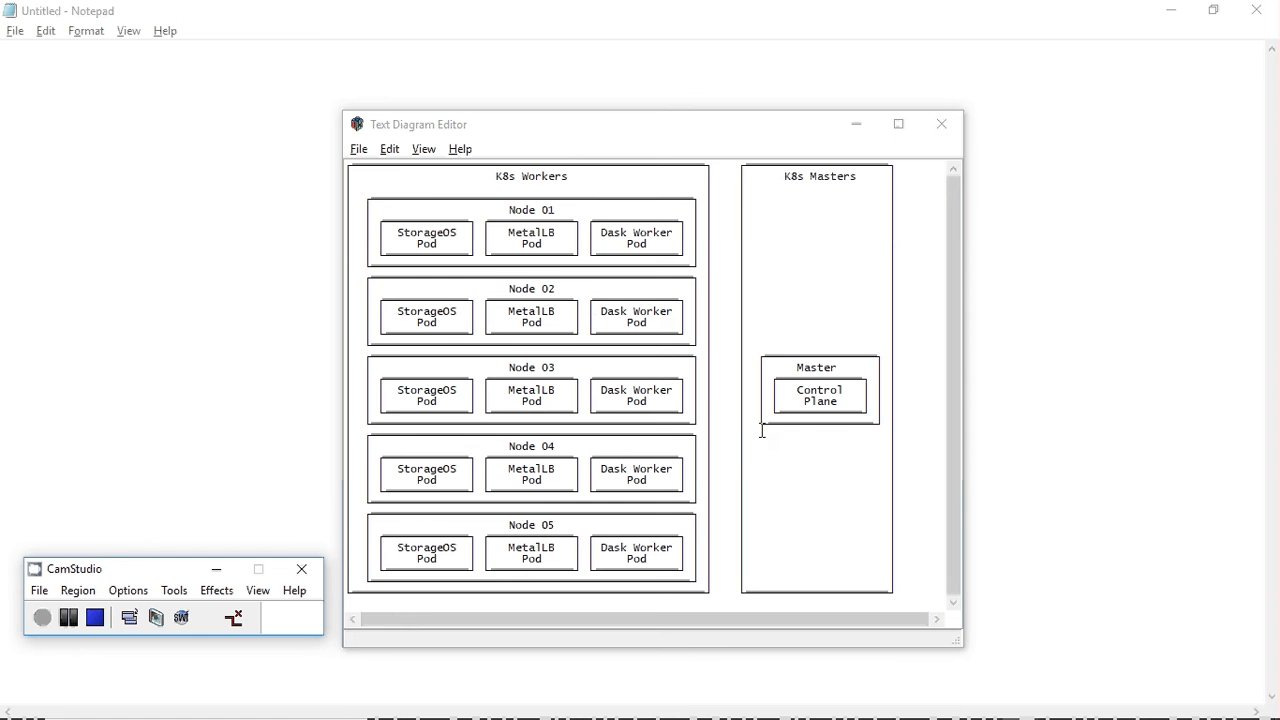
mouse_move(715, 397)
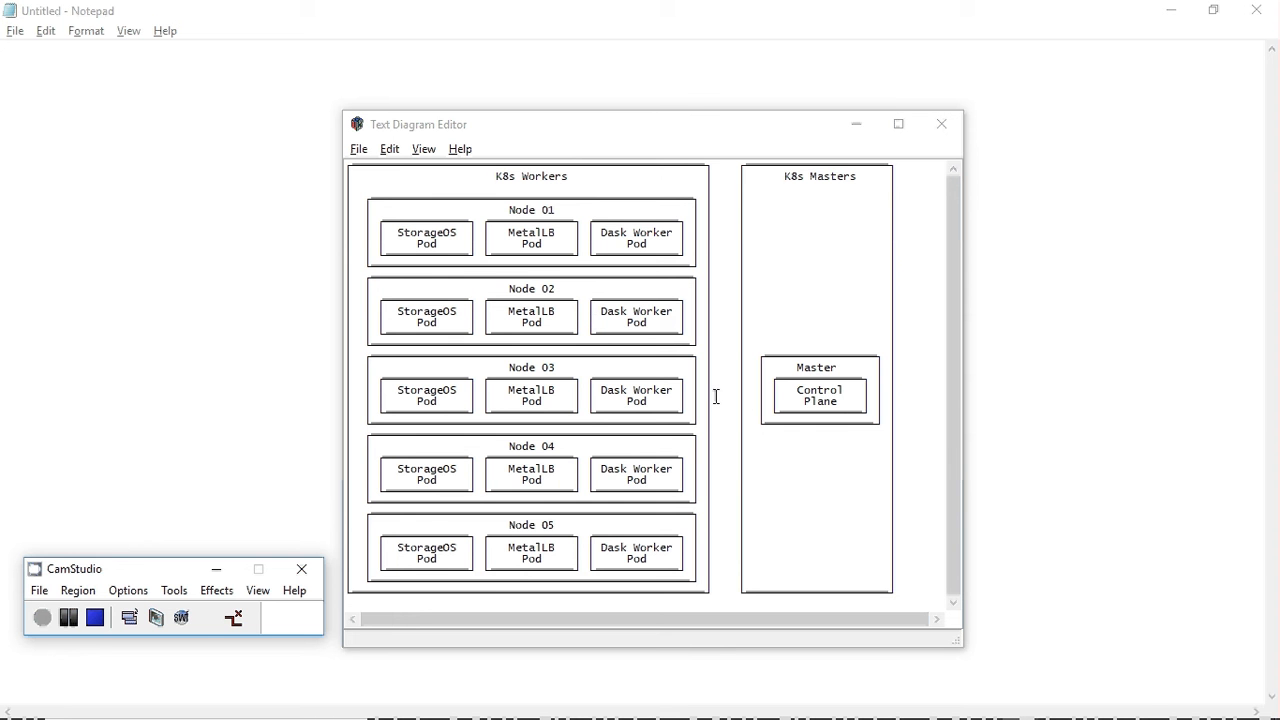
mouse_move(708, 394)
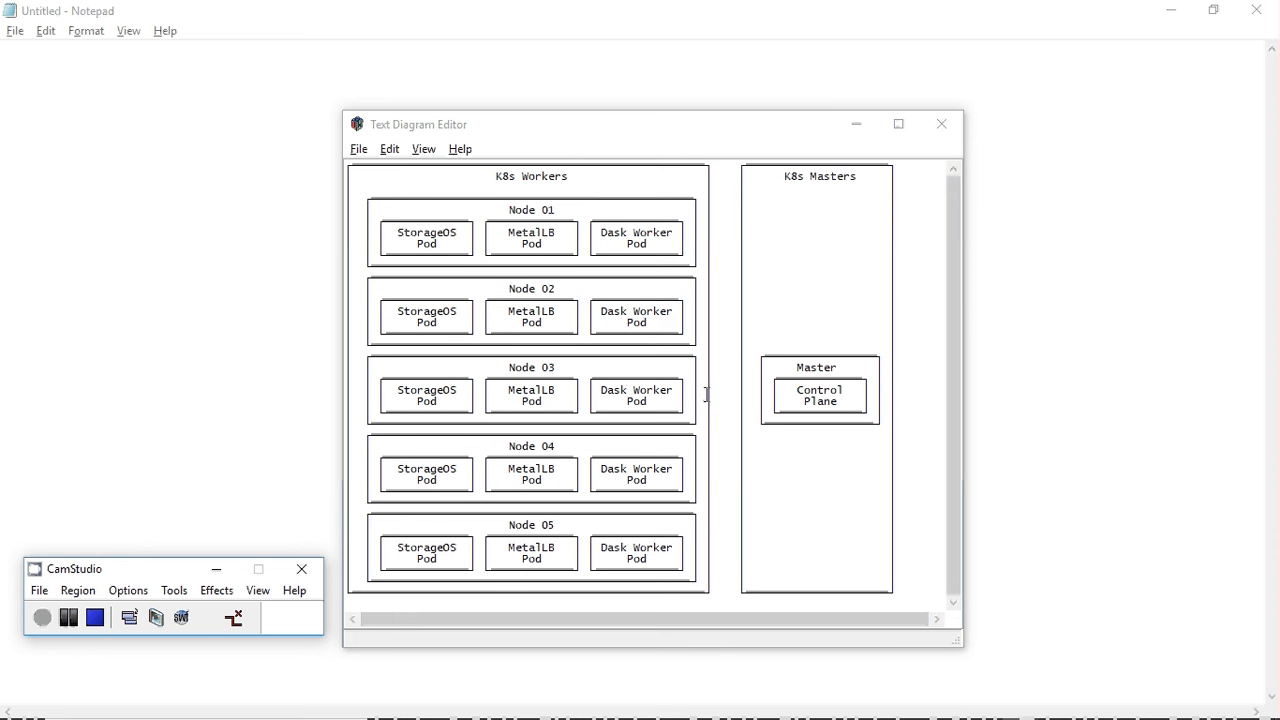
mouse_move(707, 396)
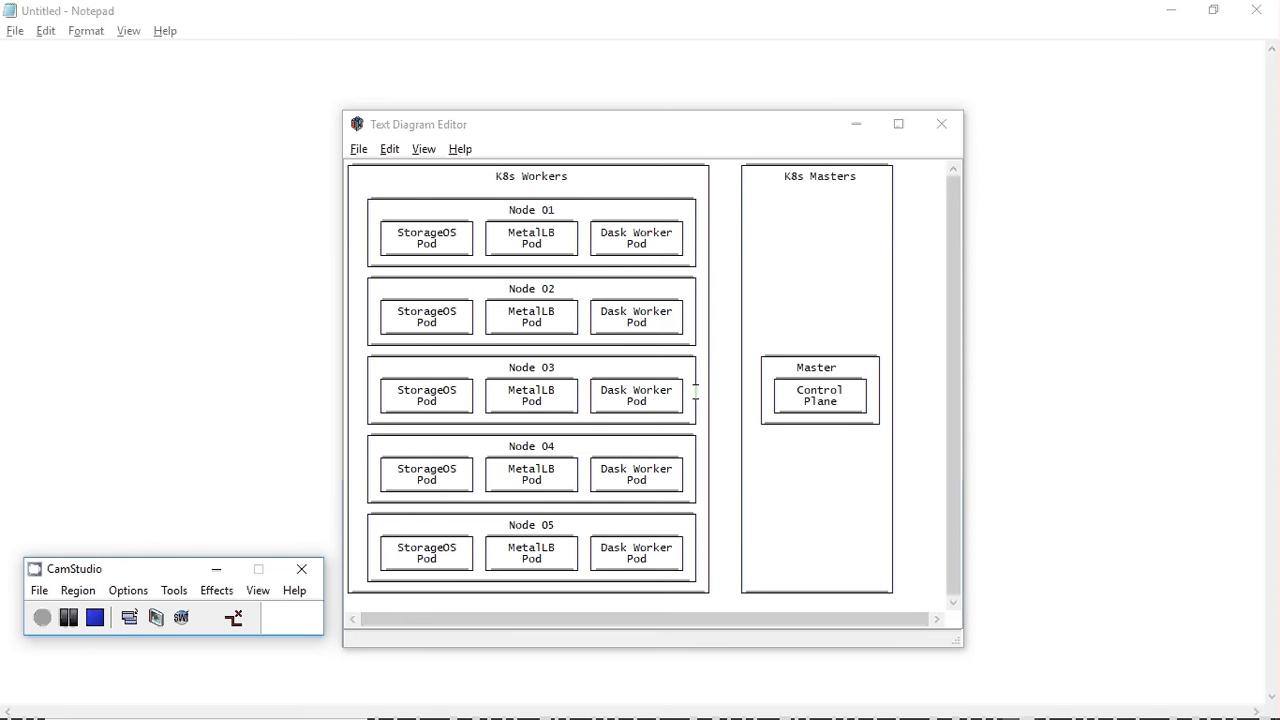
mouse_move(711, 394)
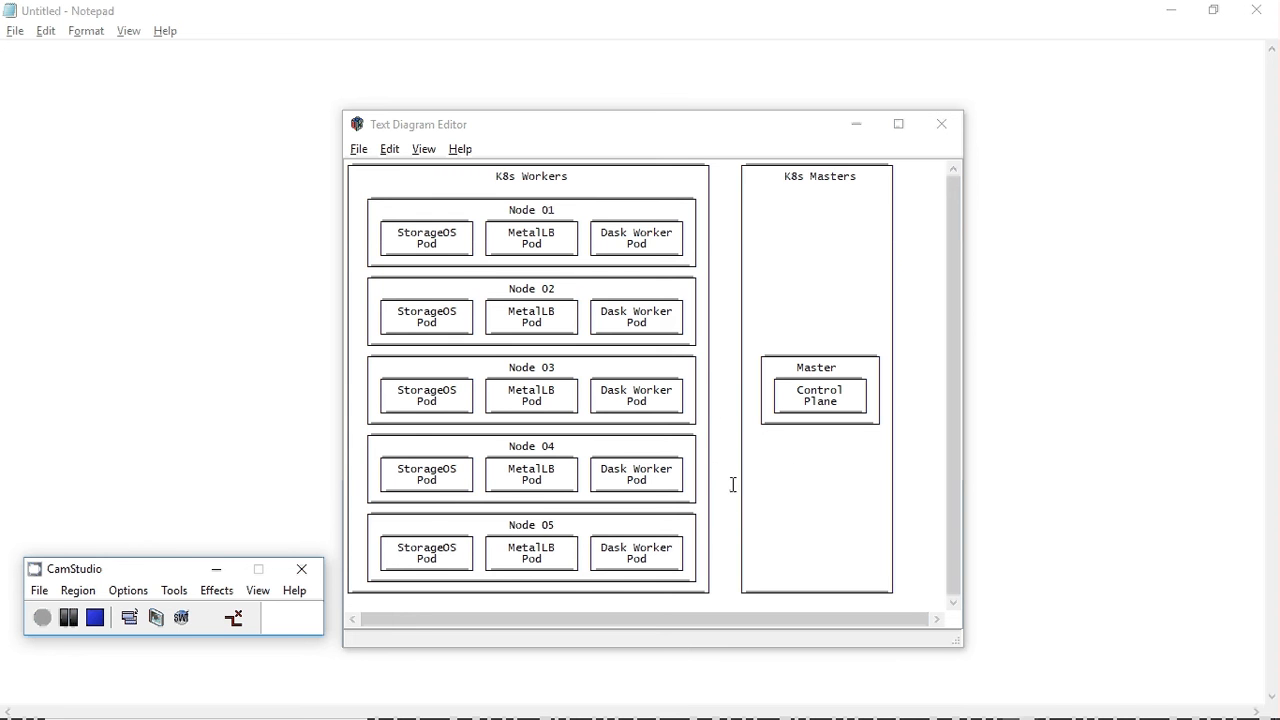
mouse_move(709, 426)
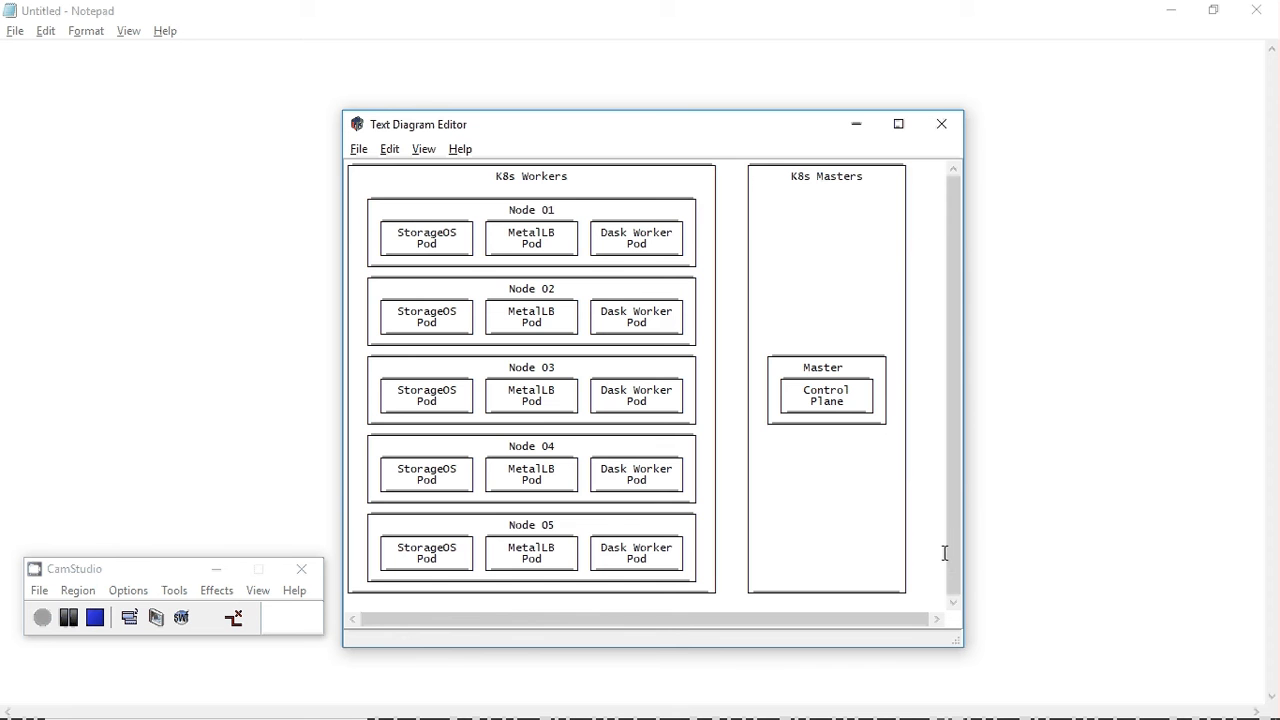
mouse_move(942, 543)
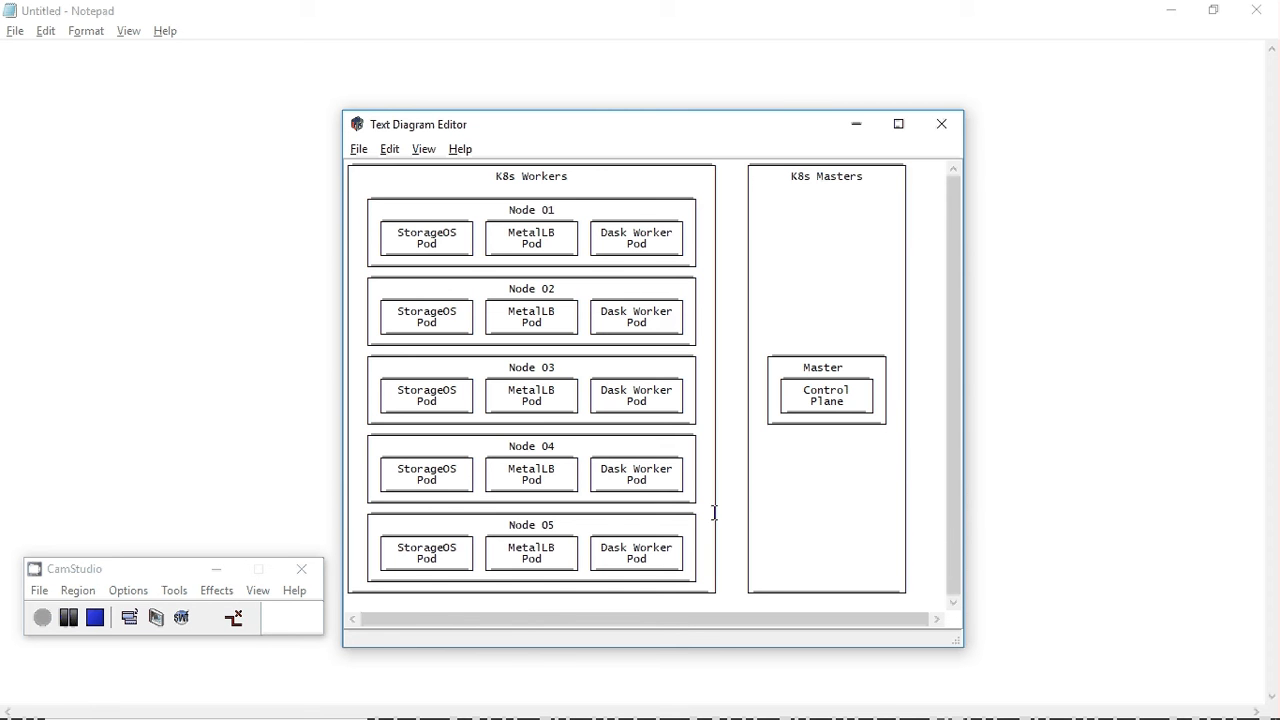
mouse_move(764, 507)
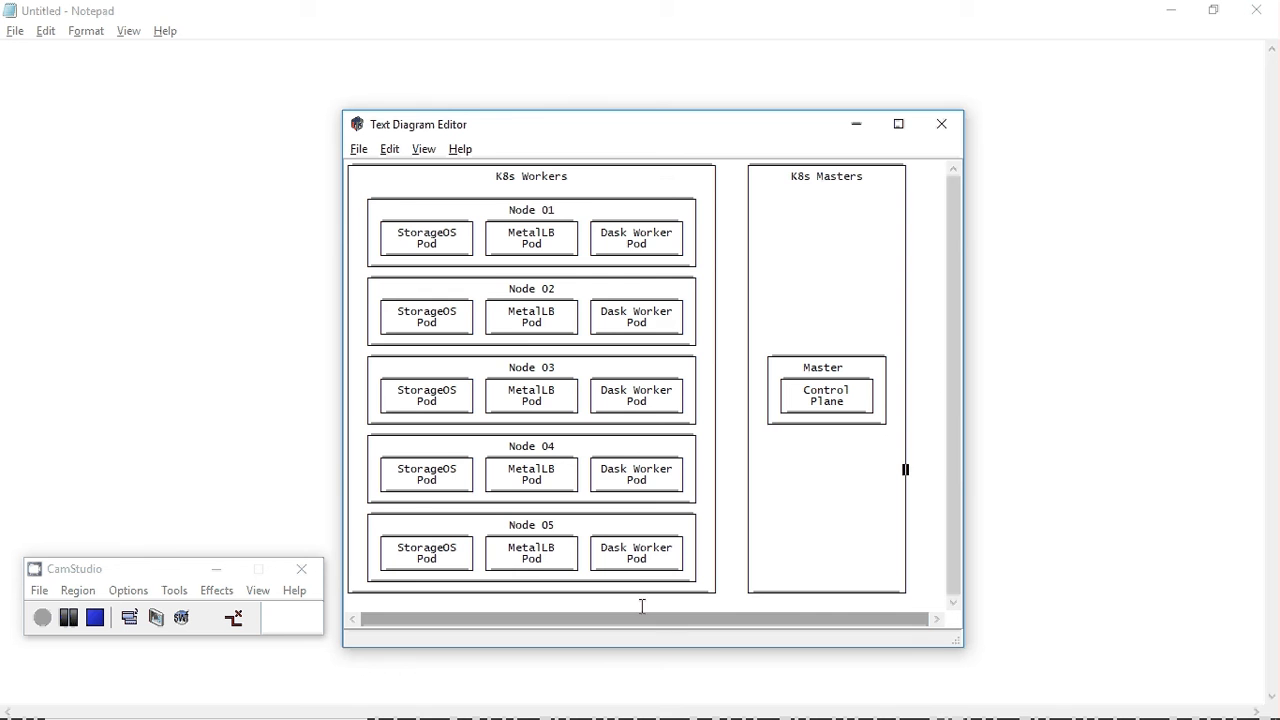
mouse_move(684, 537)
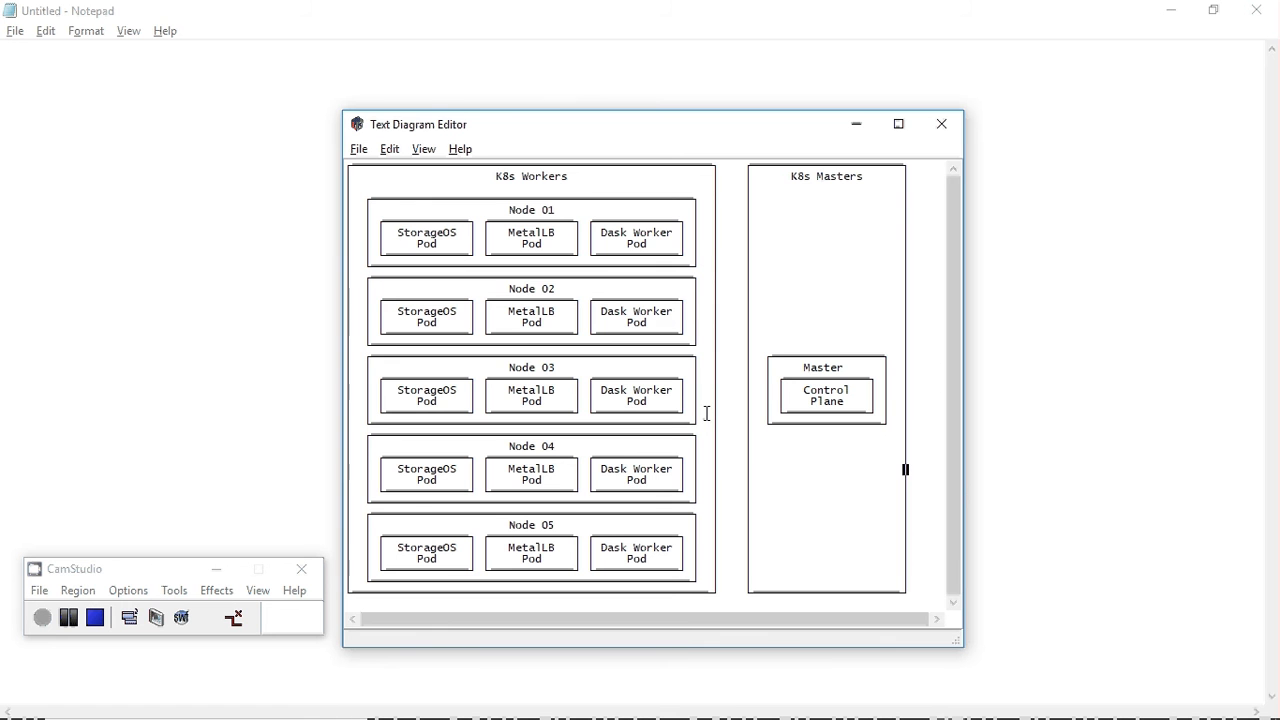
mouse_move(705, 392)
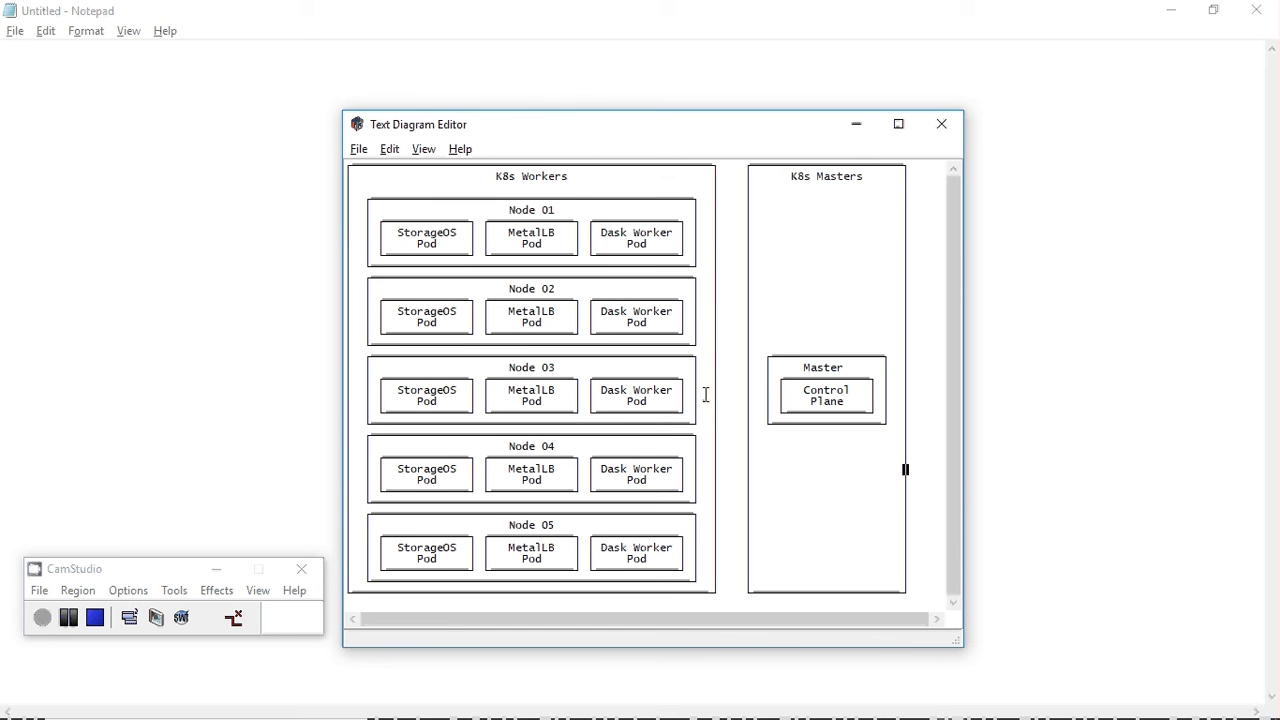
mouse_move(736, 400)
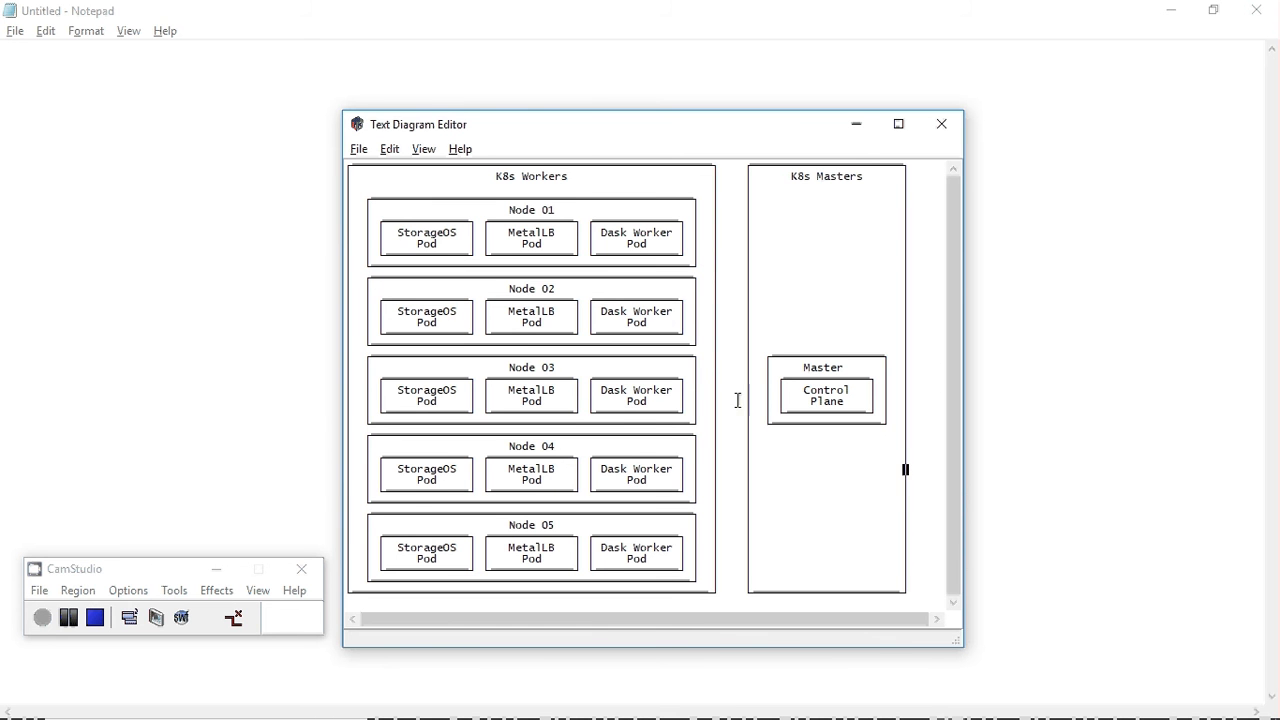
mouse_move(723, 419)
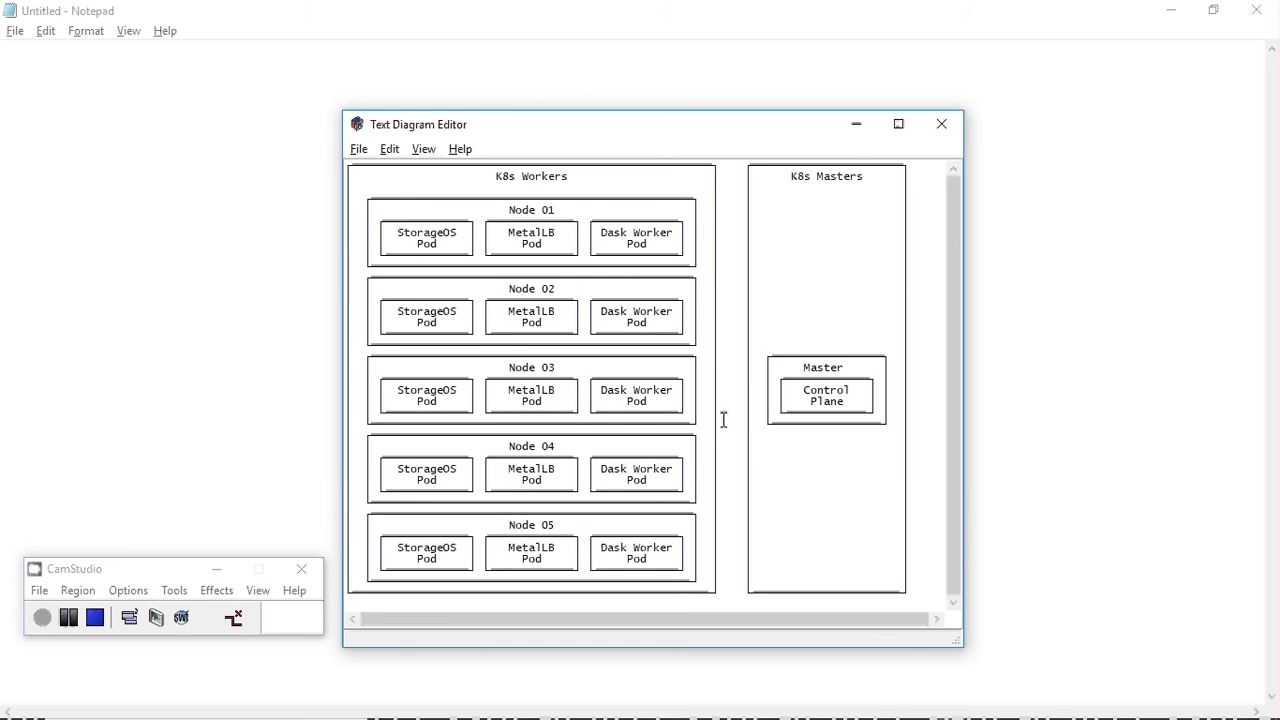